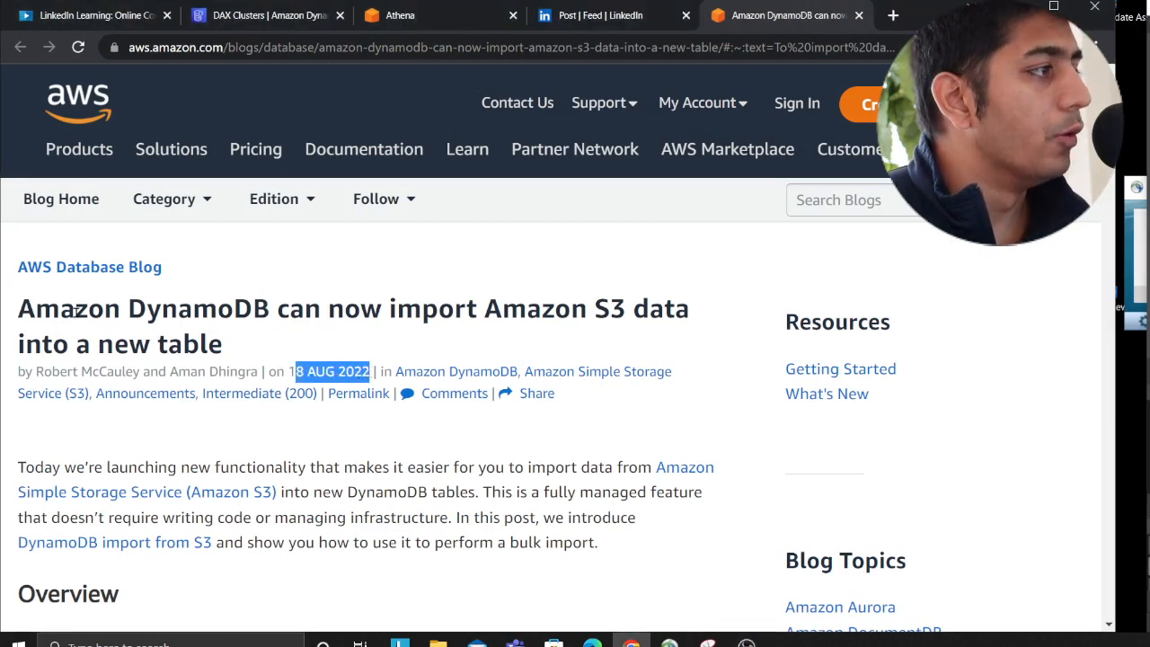
# Highlight the article title and read down to Figure 1 showing the S3 bucket's five JSON files
pyautogui.moveTo(76, 309); pyautogui.dragTo(597, 309)
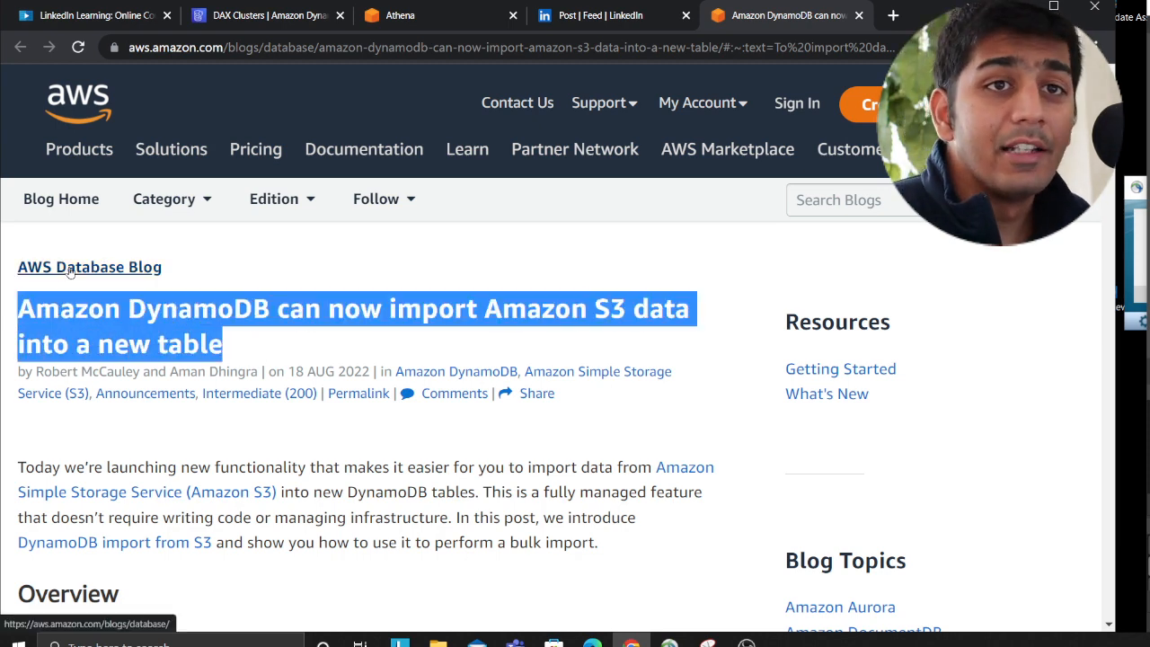
pyautogui.scroll(-3)
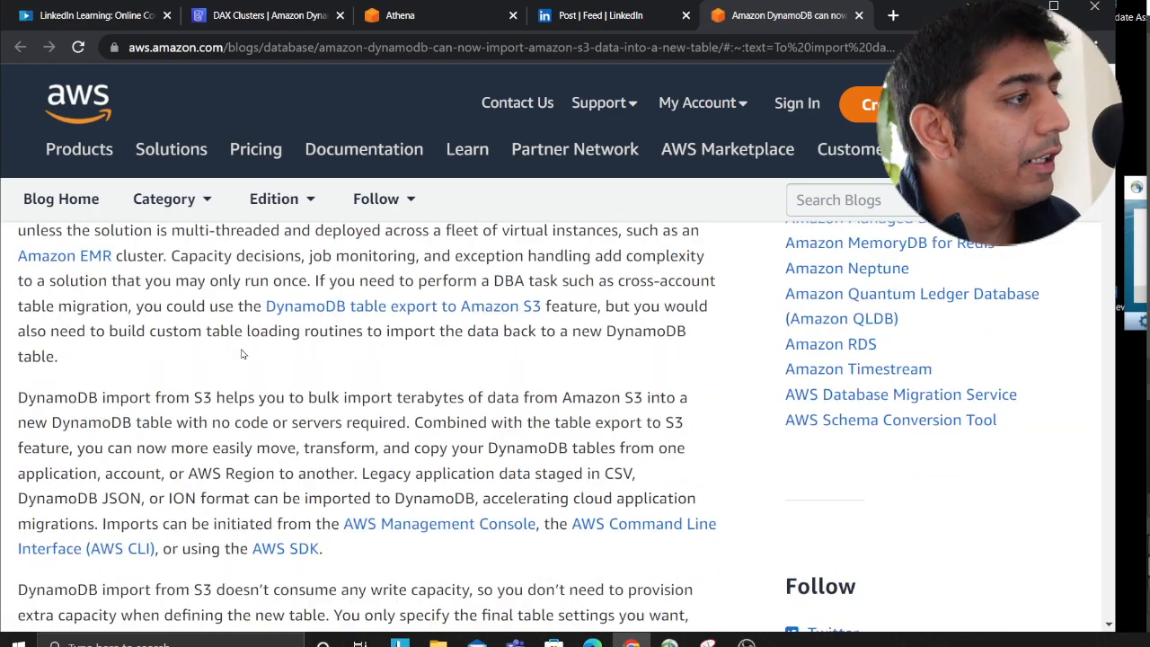
pyautogui.scroll(-3)
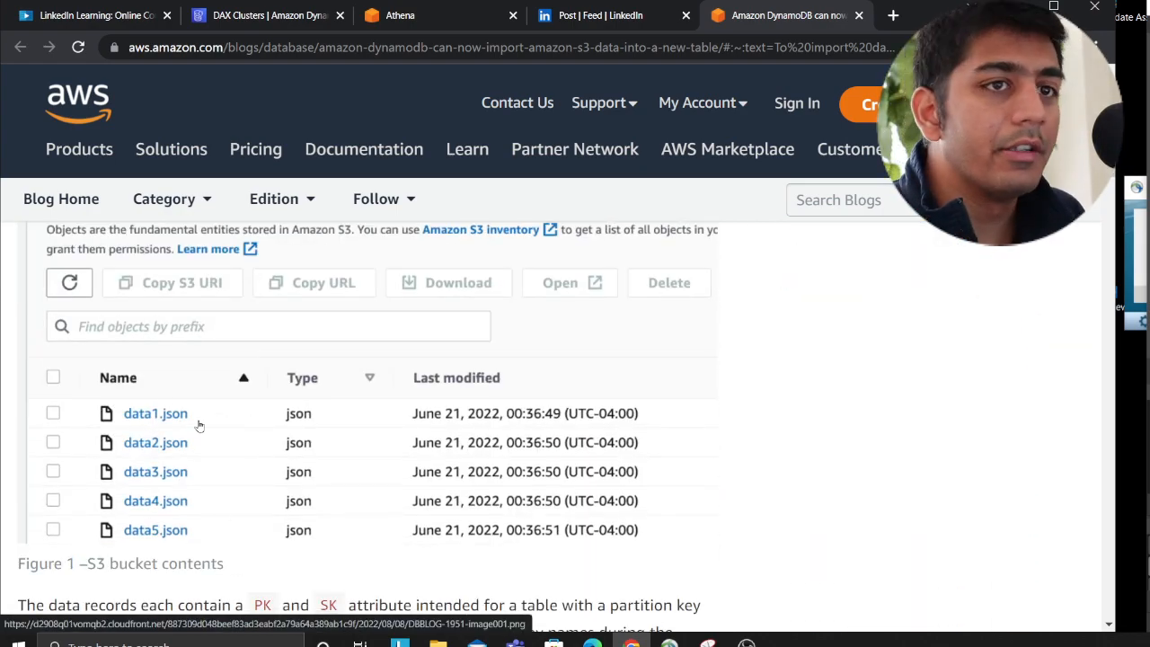
# Read past the data2.json sample records to the console's Imports from S3 navigation figure
pyautogui.scroll(-3)
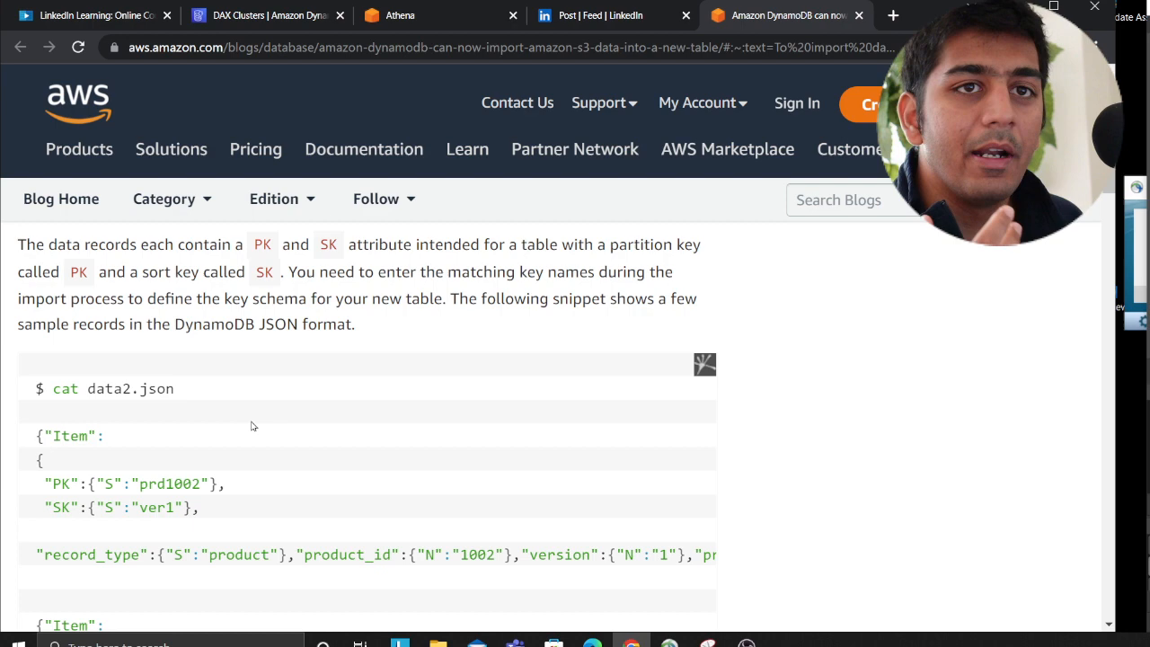
pyautogui.scroll(-3)
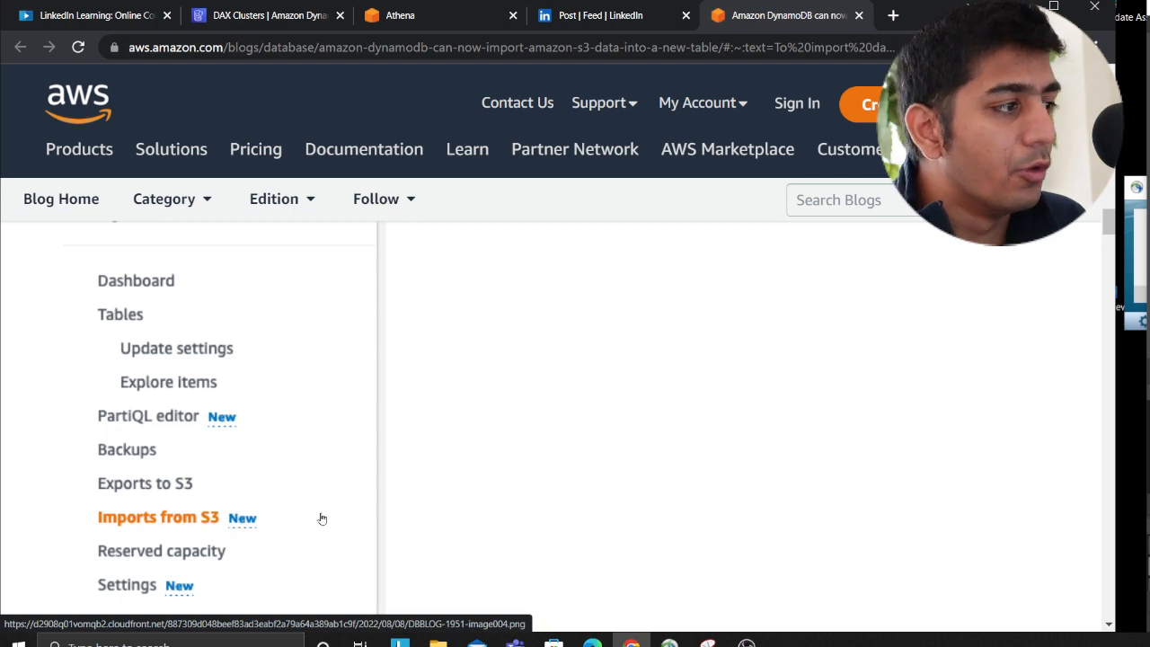
# Read through the Import options screenshot and Figure 4 to step 4, Destination table – new table
pyautogui.scroll(-3)
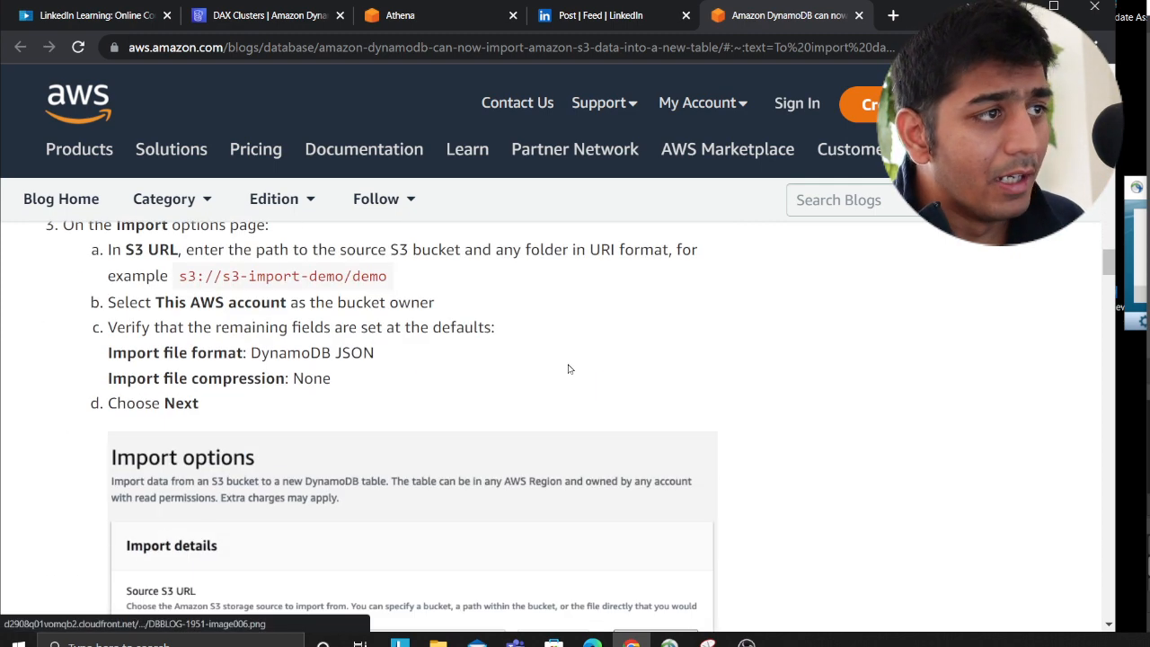
pyautogui.scroll(-3)
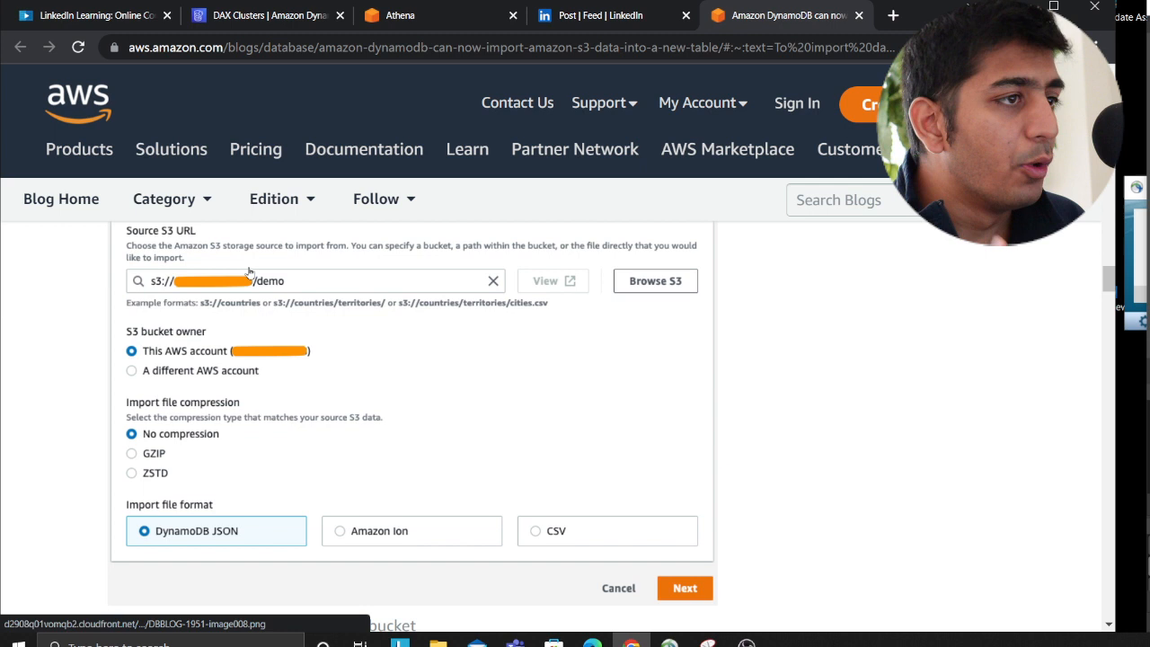
pyautogui.moveTo(234, 372)
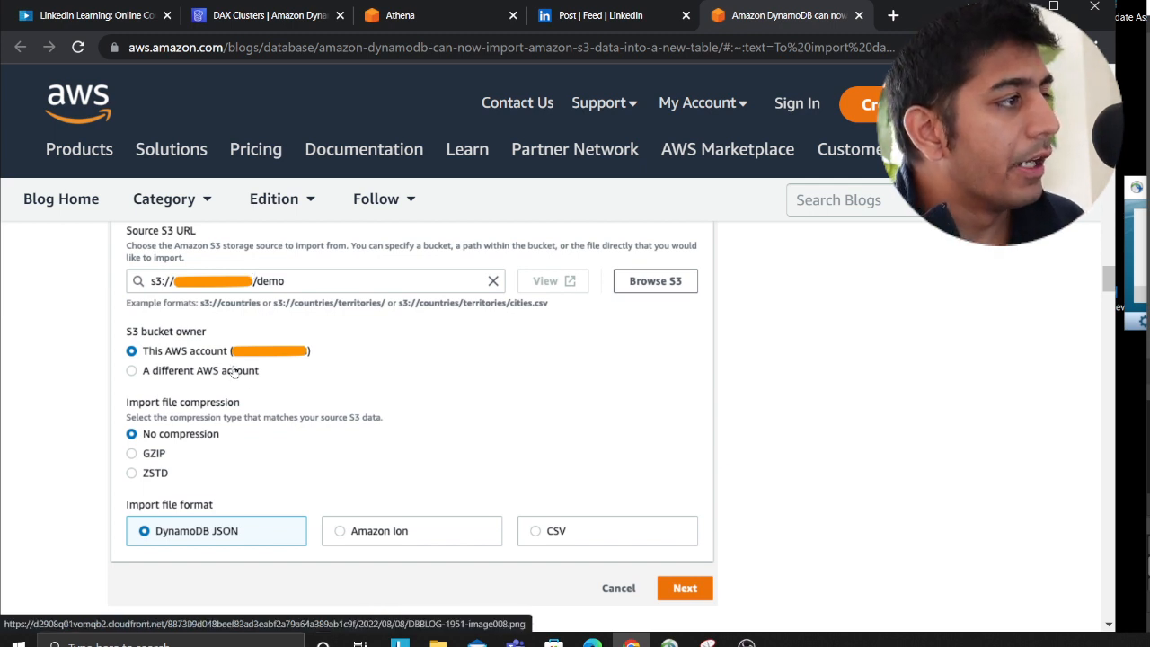
pyautogui.moveTo(160, 370)
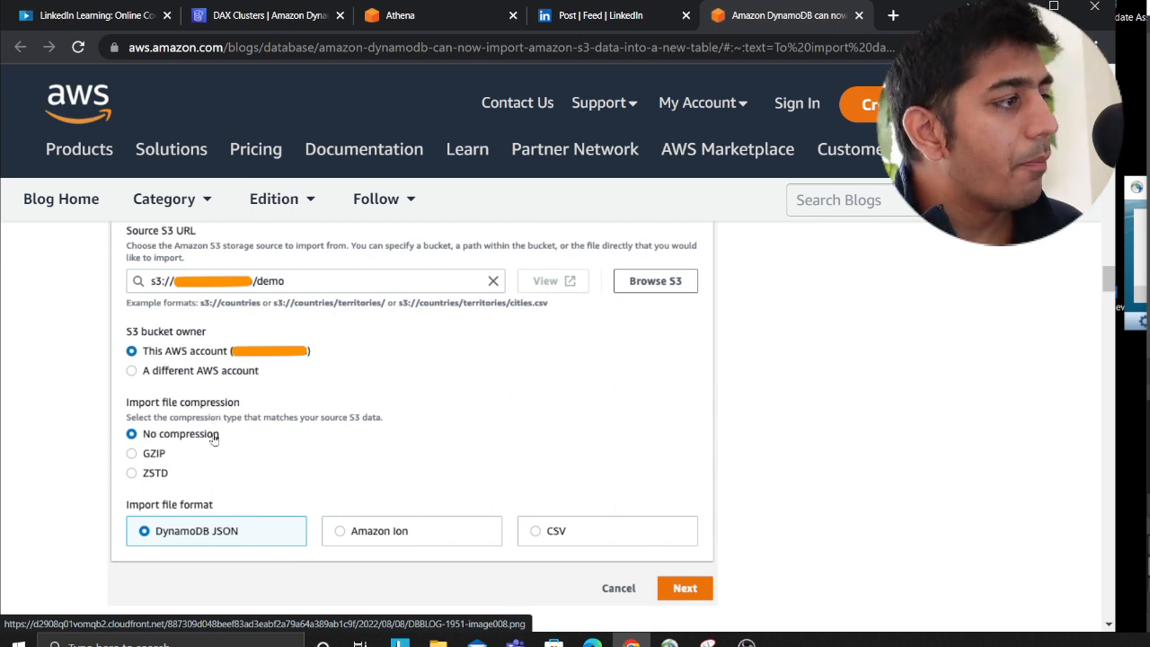
pyautogui.moveTo(182, 453)
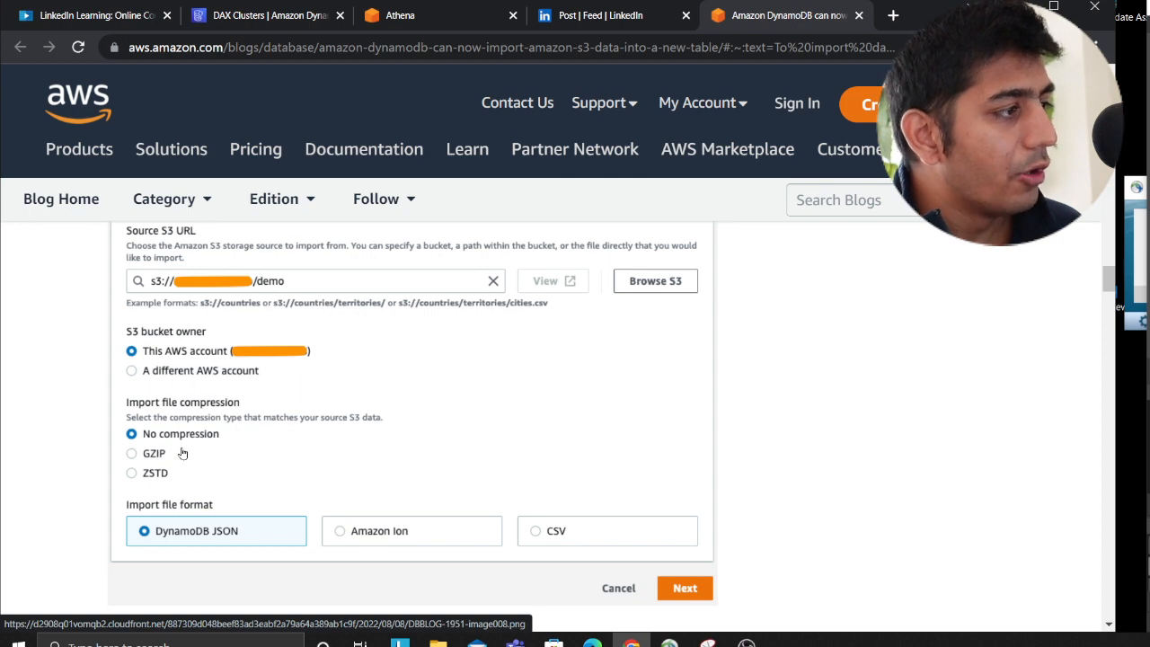
pyautogui.scroll(-3)
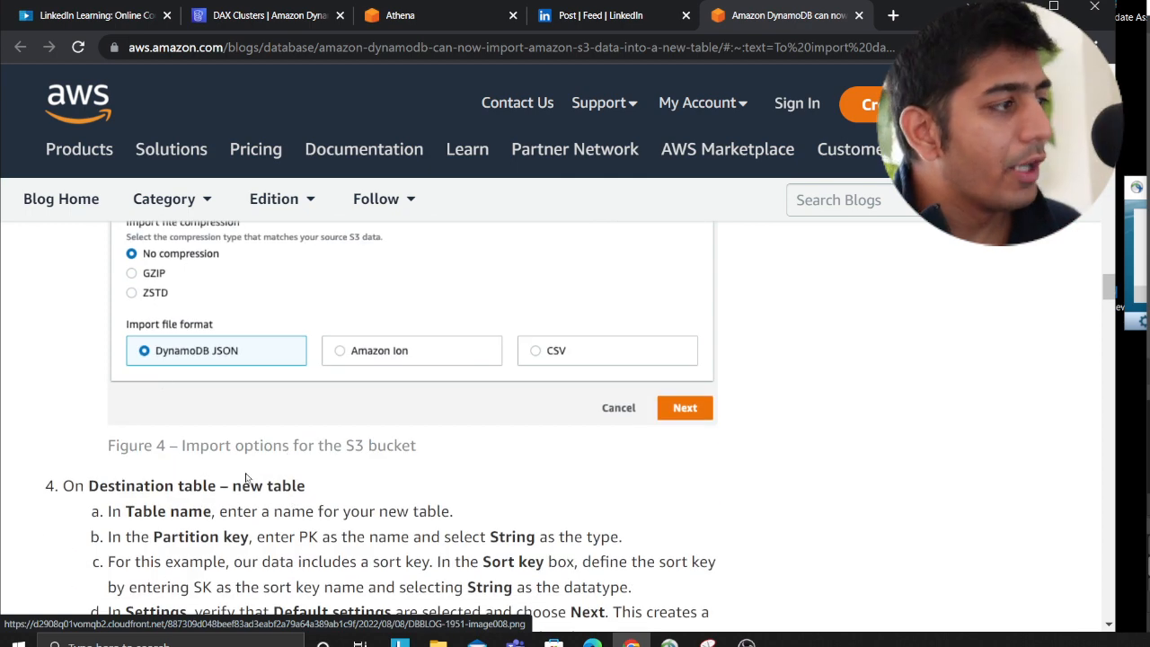
pyautogui.moveTo(209, 378)
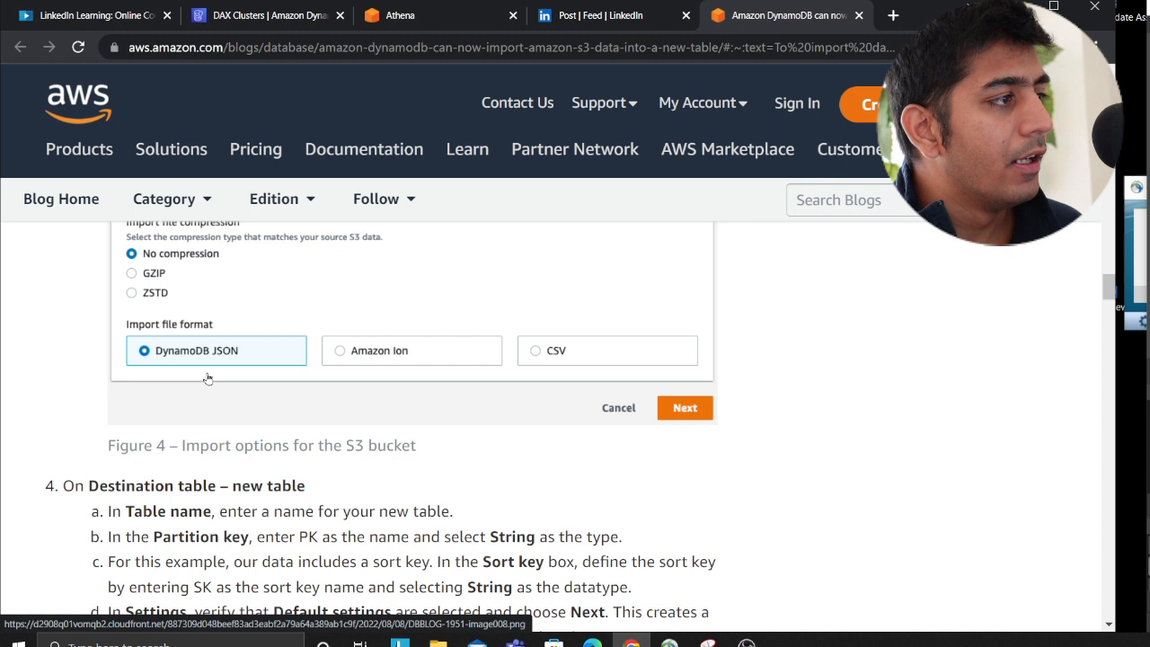
pyautogui.moveTo(417, 363)
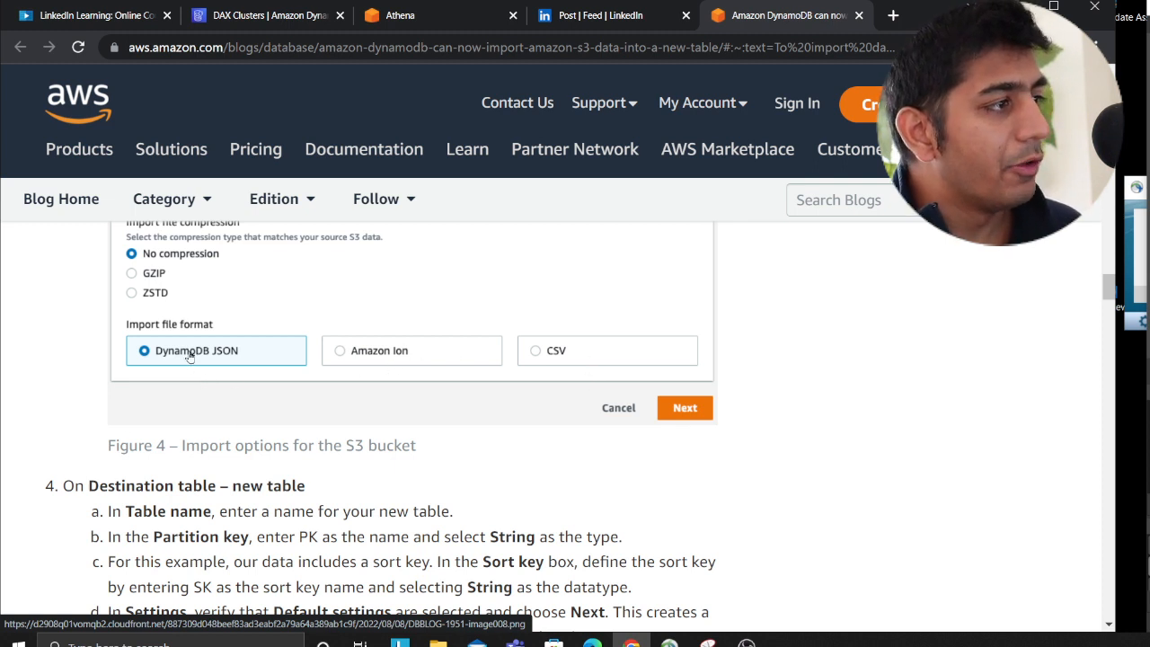
# Scroll through 'Check the results of the import' toward the 'To import data from S3 to DynamoDB' heading
pyautogui.scroll(-3)
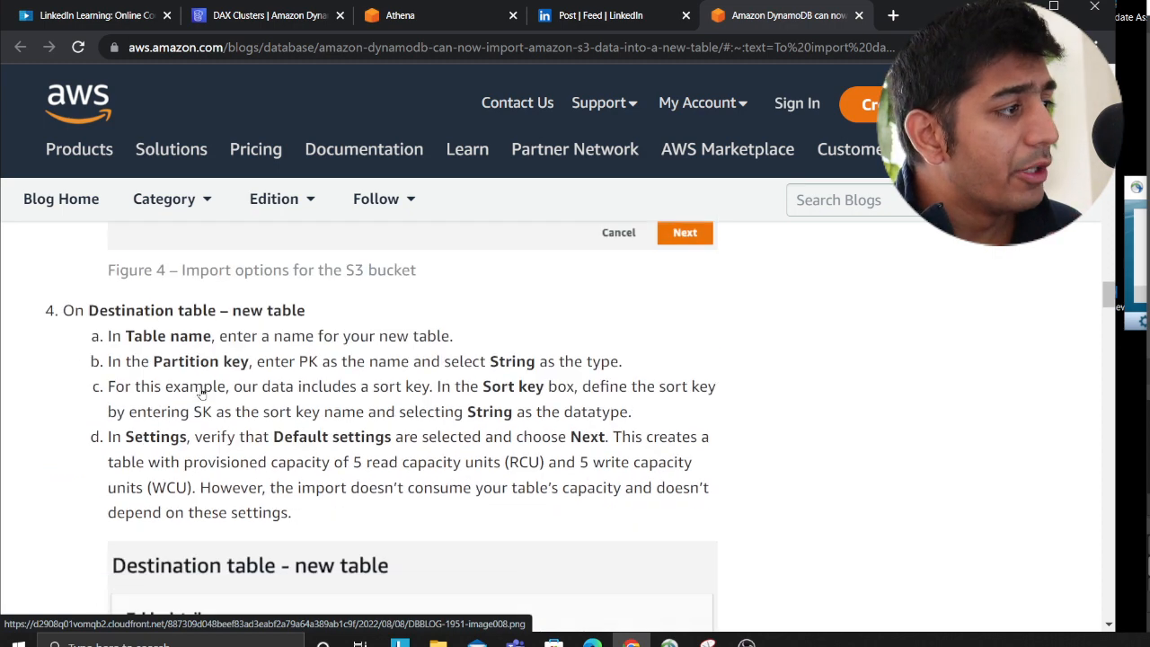
pyautogui.scroll(-3)
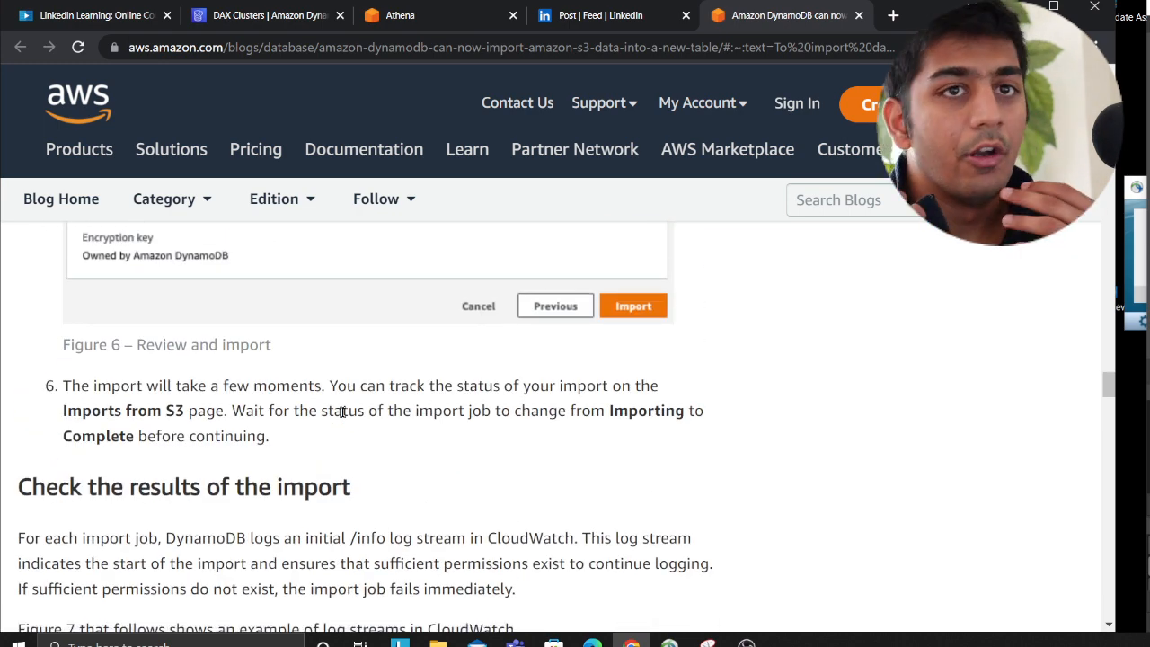
pyautogui.scroll(-3)
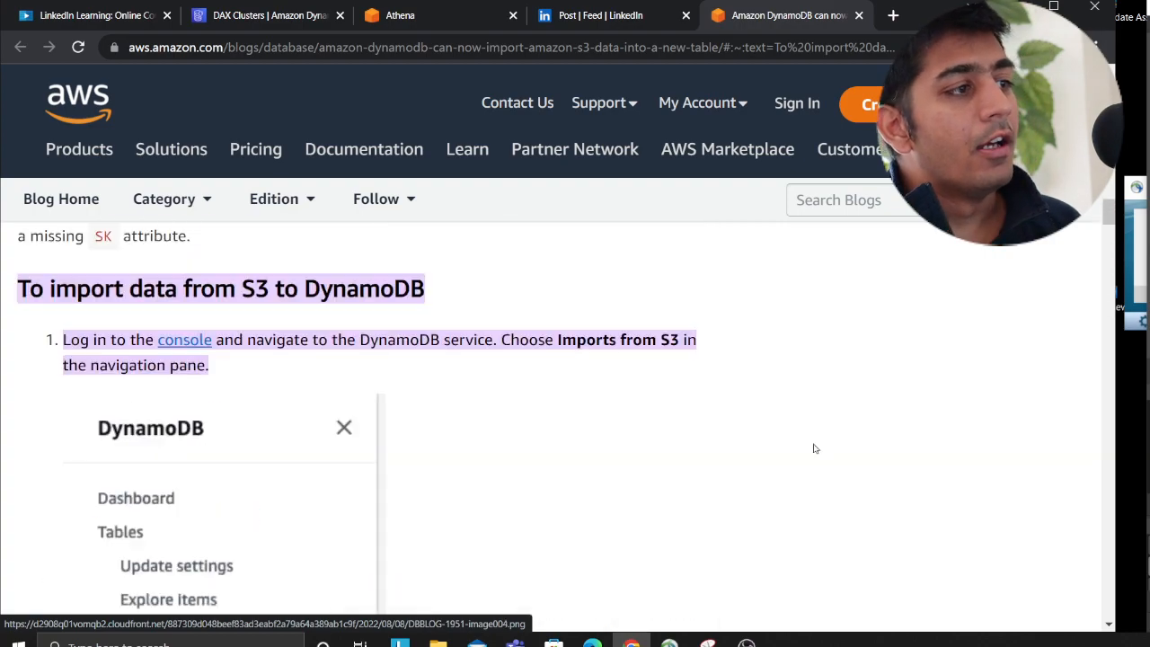
# Scroll the post back toward its title, authors and opening paragraph
pyautogui.scroll(-3)
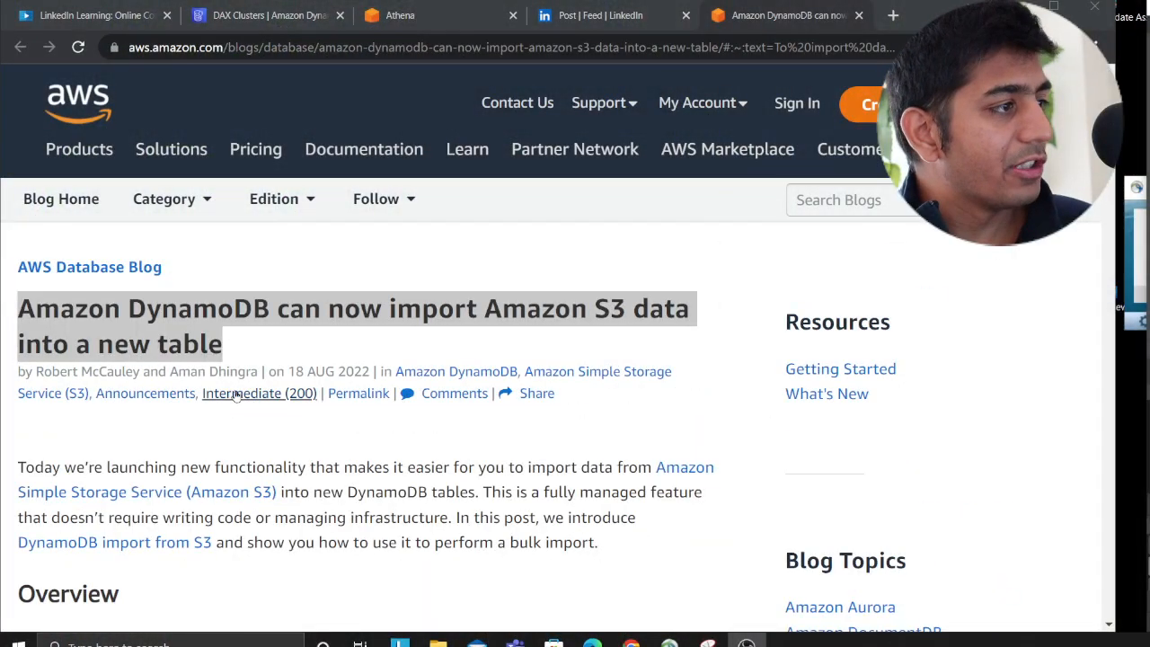
pyautogui.moveTo(312, 437)
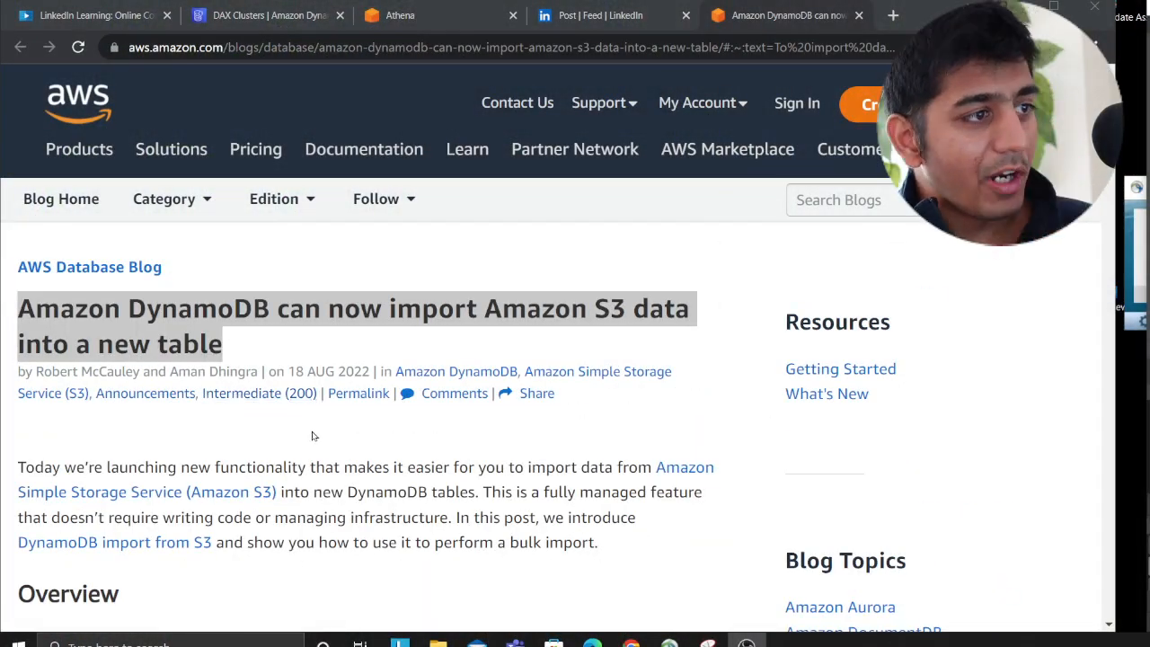